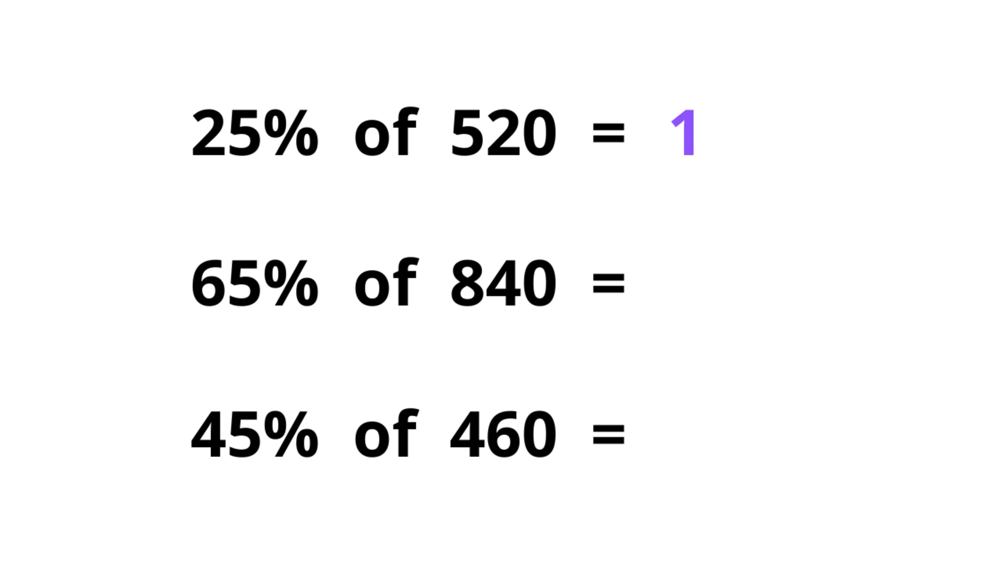
{"action": "type", "text": "3"}
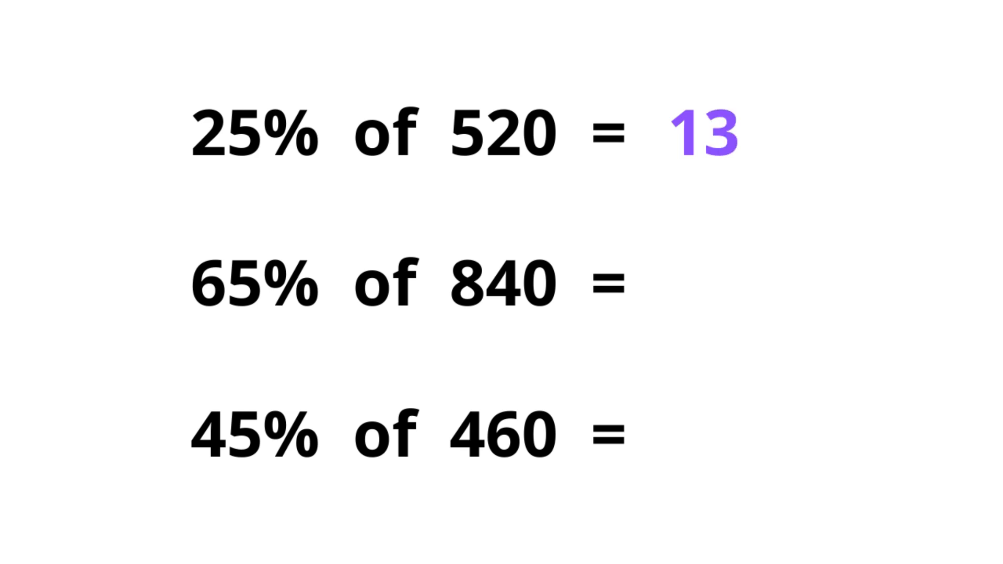